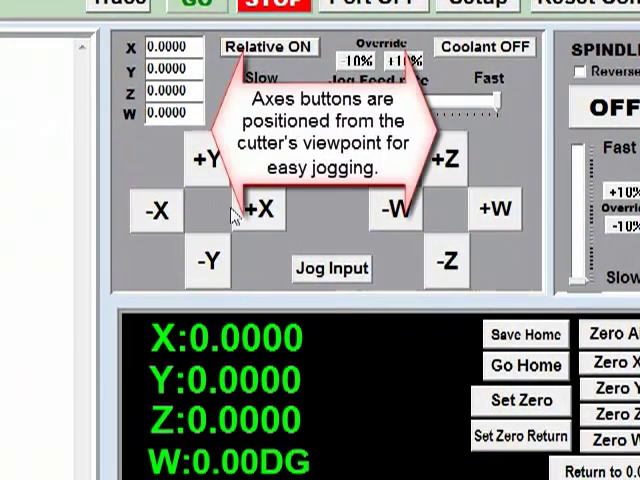
# Step: Bring up the Pick list of program commands for a new program
pyautogui.scroll(-3)
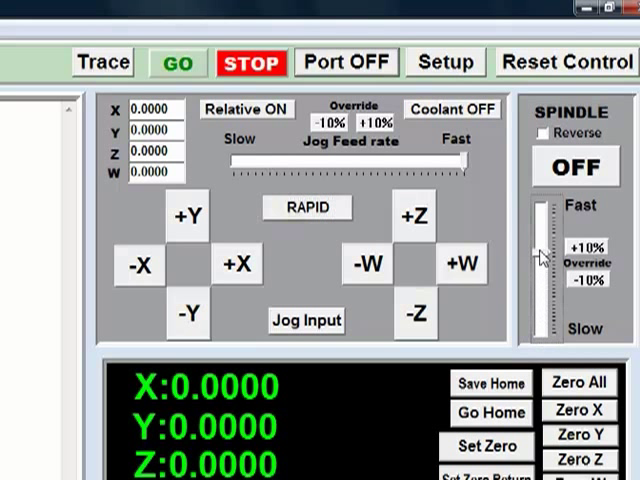
pyautogui.click(584, 280)
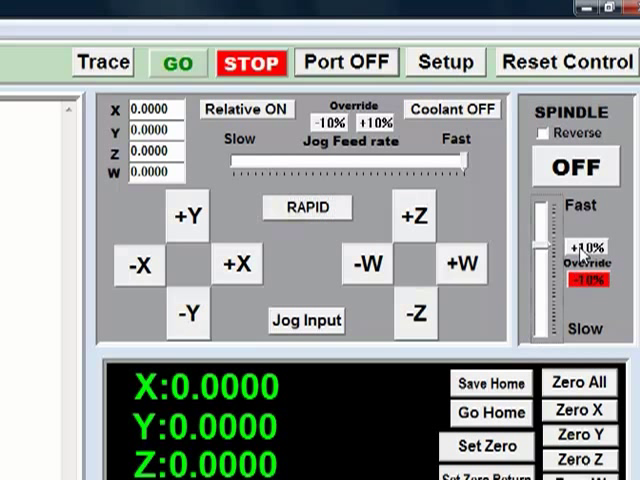
pyautogui.click(376, 122)
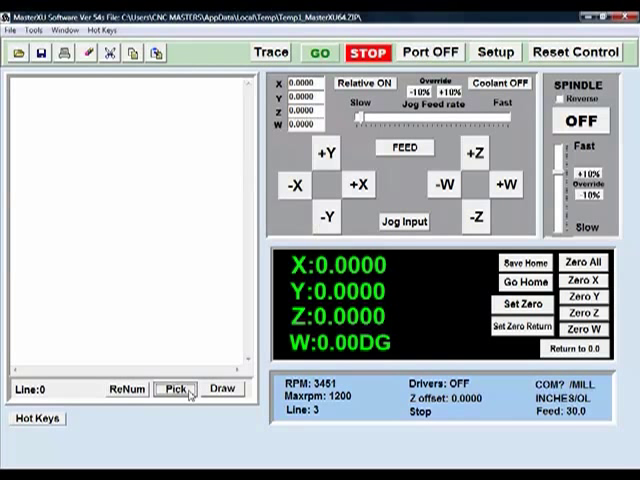
pyautogui.click(170, 390)
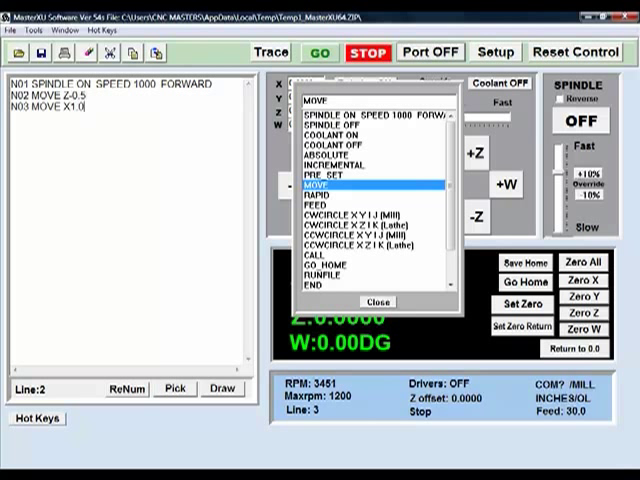
# Step: Insert MOVE lines with X0.0 and Y0.0 values for the 1-inch square
pyautogui.click(320, 184)
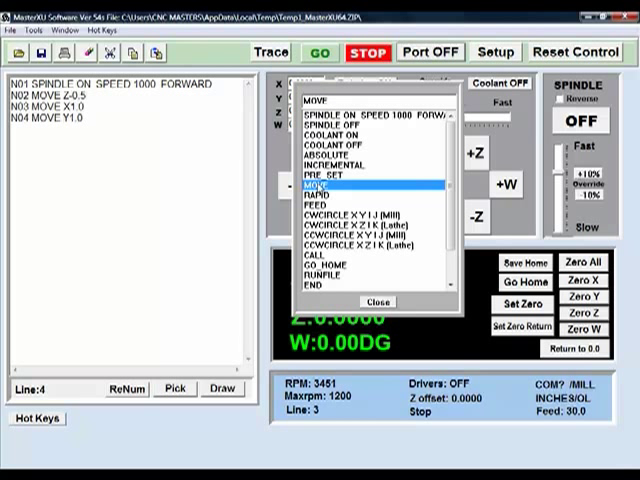
pyautogui.click(320, 188)
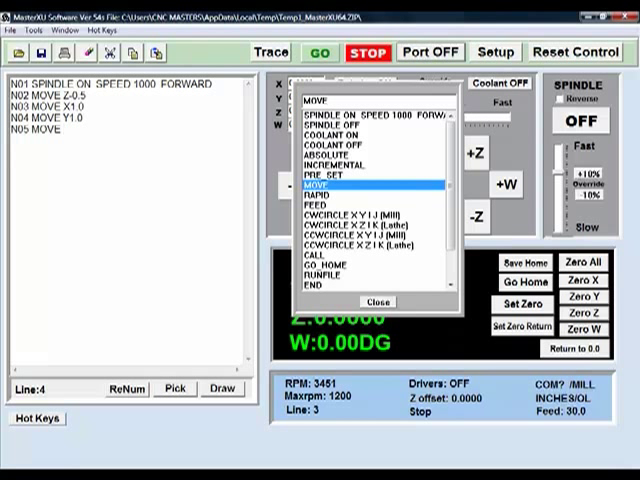
pyautogui.write('X0.0')
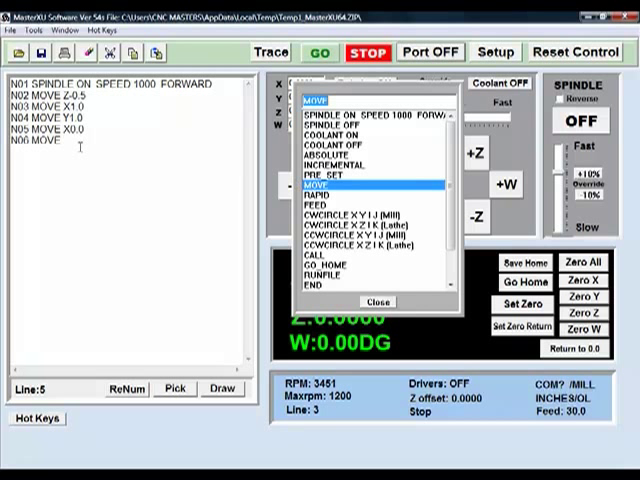
pyautogui.write('Y')
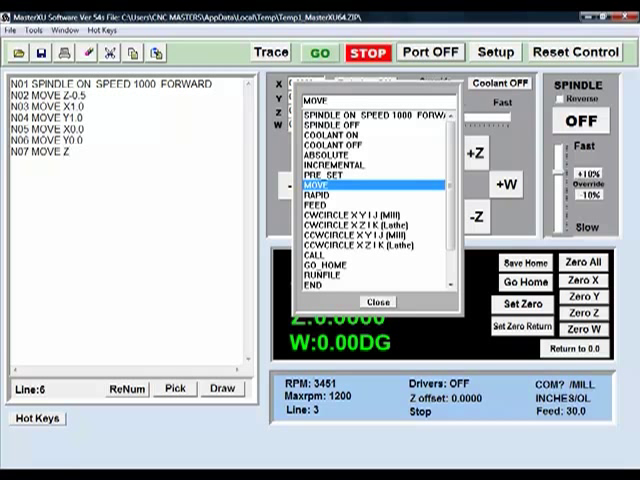
pyautogui.write('0.0')
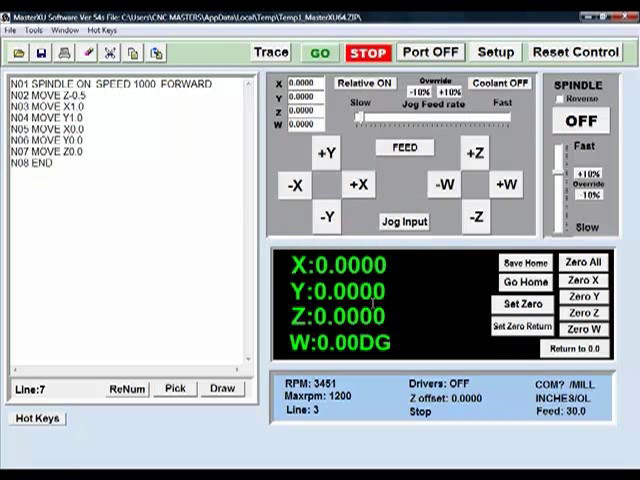
pyautogui.moveTo(204, 388)
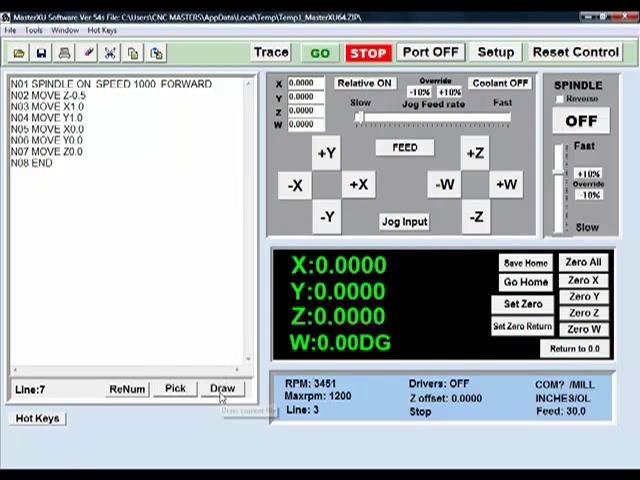
pyautogui.click(212, 388)
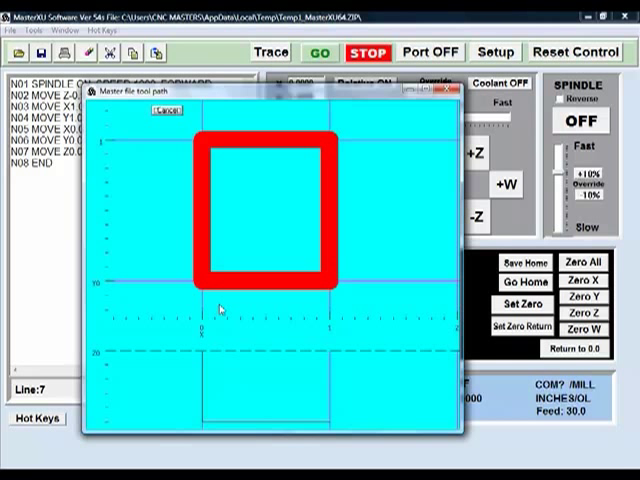
pyautogui.moveTo(408, 270)
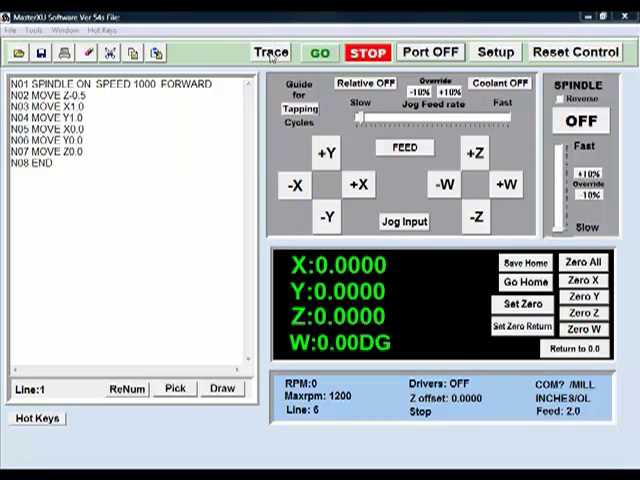
# Step: Trace the square program line by line beside its drawn tool path, then exit to an empty editor
pyautogui.click(268, 52)
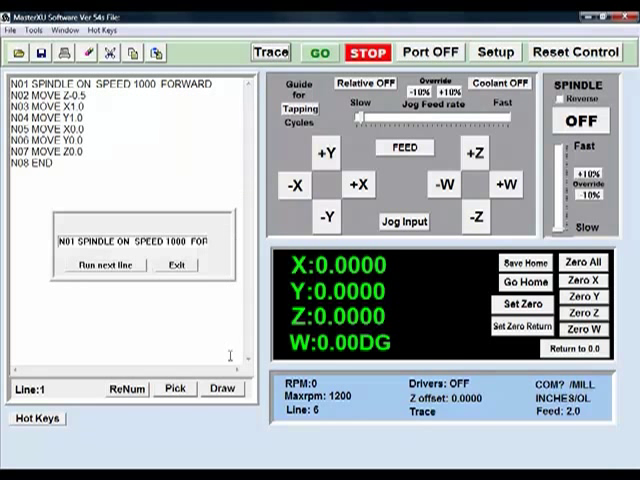
pyautogui.click(220, 388)
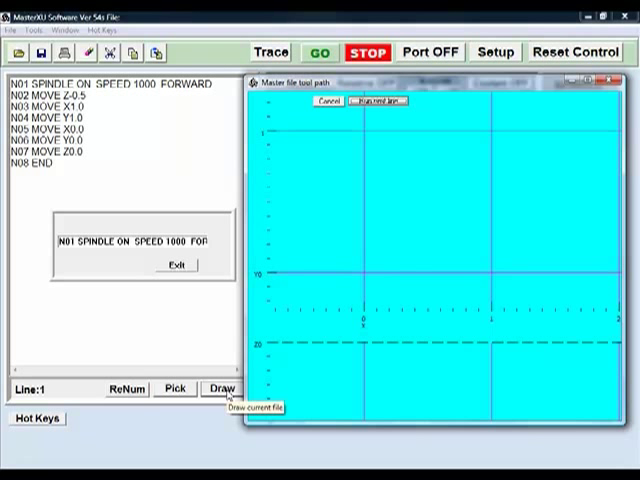
pyautogui.moveTo(422, 304)
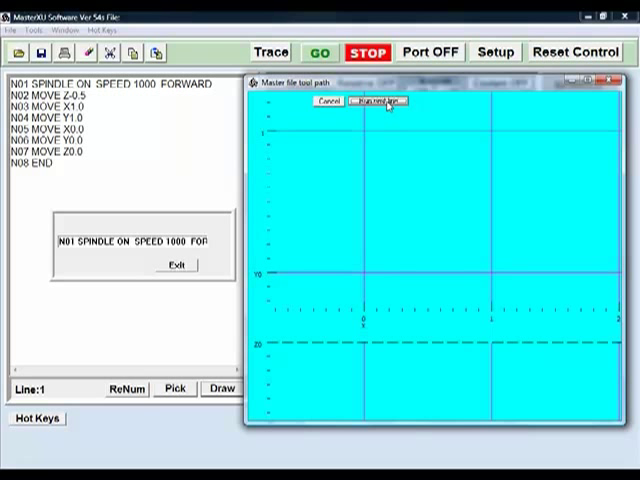
pyautogui.click(376, 100)
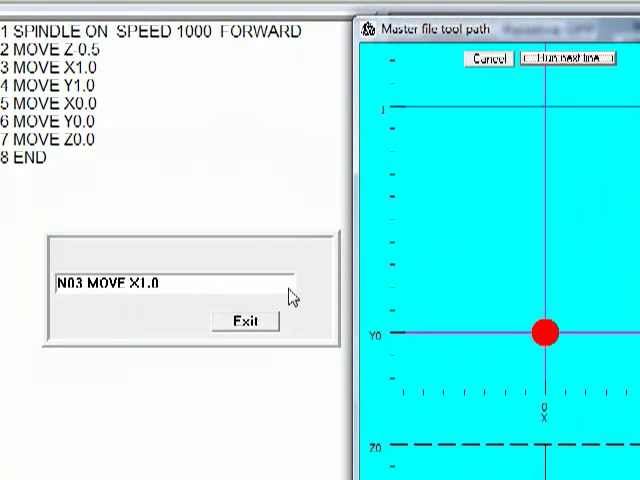
pyautogui.click(568, 56)
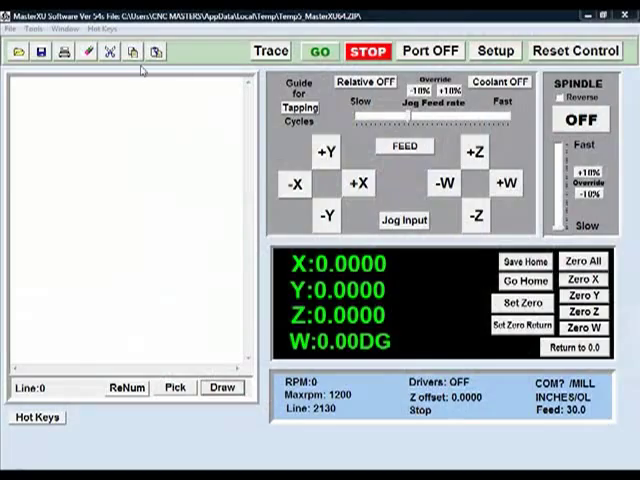
# Step: Load the ship G-code file (starting M03 S3000) into the editor
pyautogui.click(12, 52)
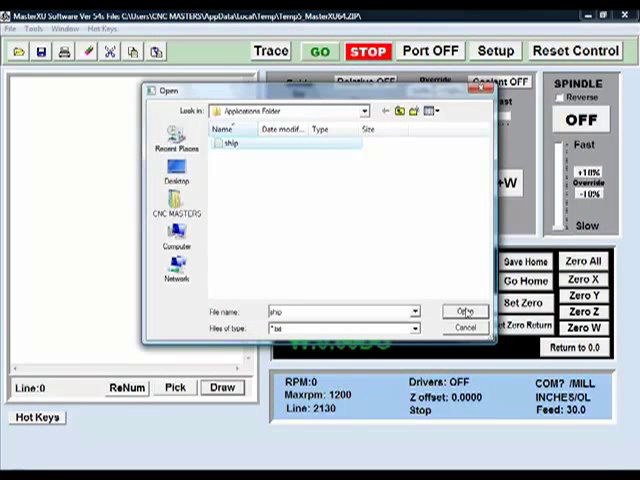
pyautogui.click(462, 312)
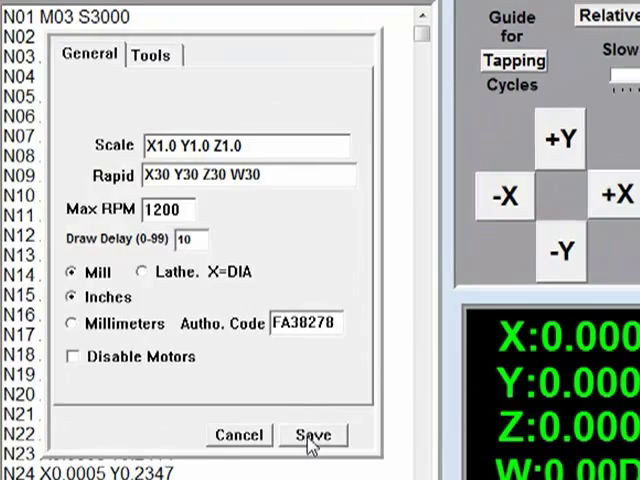
# Step: Save the General setup: scale 1.0, max RPM 1200, mill, inches
pyautogui.click(314, 434)
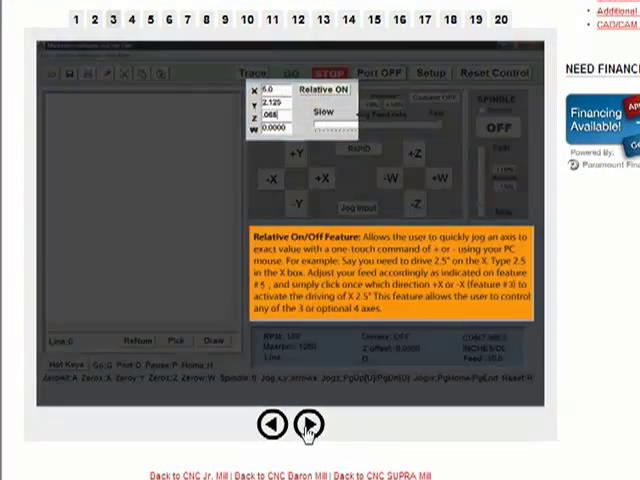
# Step: Advance the feature slideshow and scroll to the supported G-code and M-code list
pyautogui.click(308, 424)
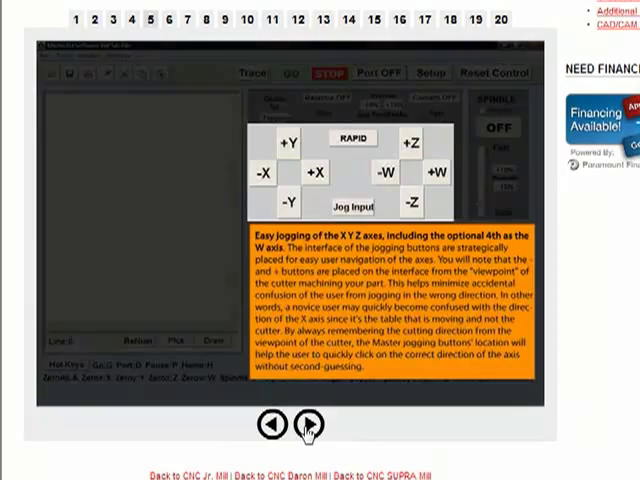
pyautogui.scroll(-3)
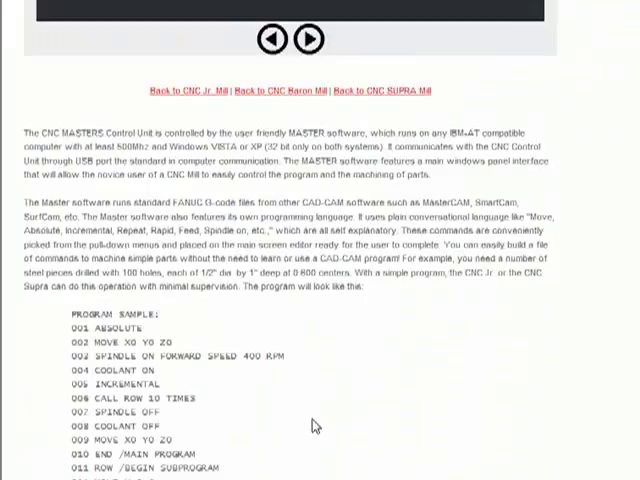
pyautogui.scroll(-3)
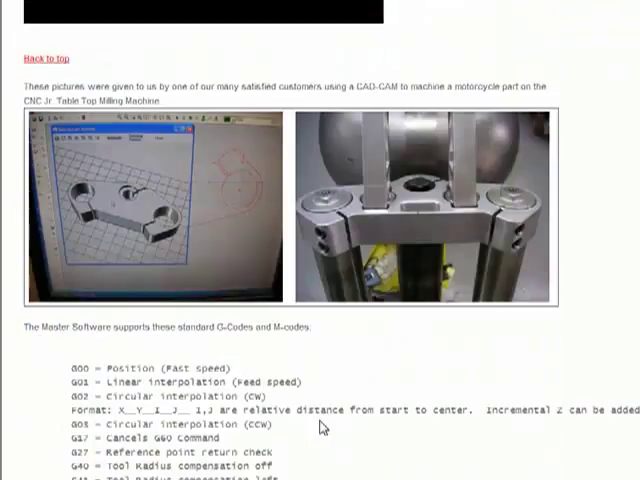